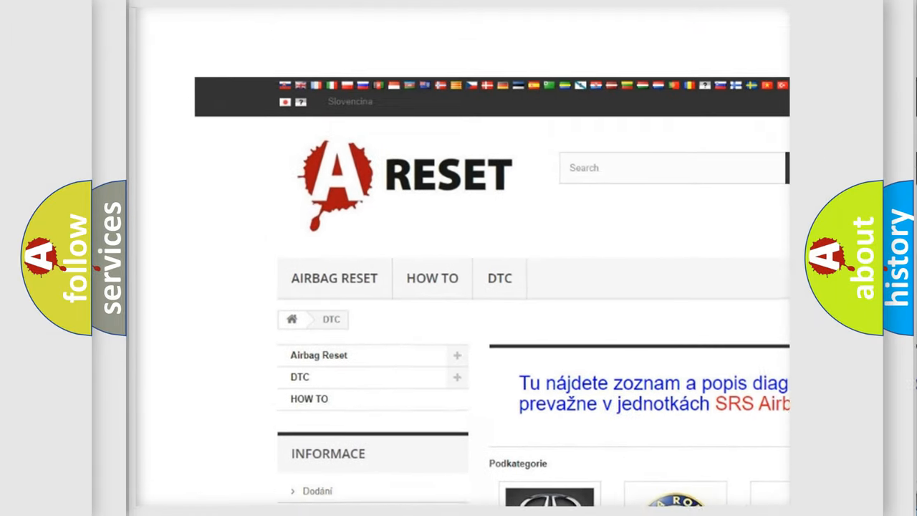
pyautogui.scroll(-3)
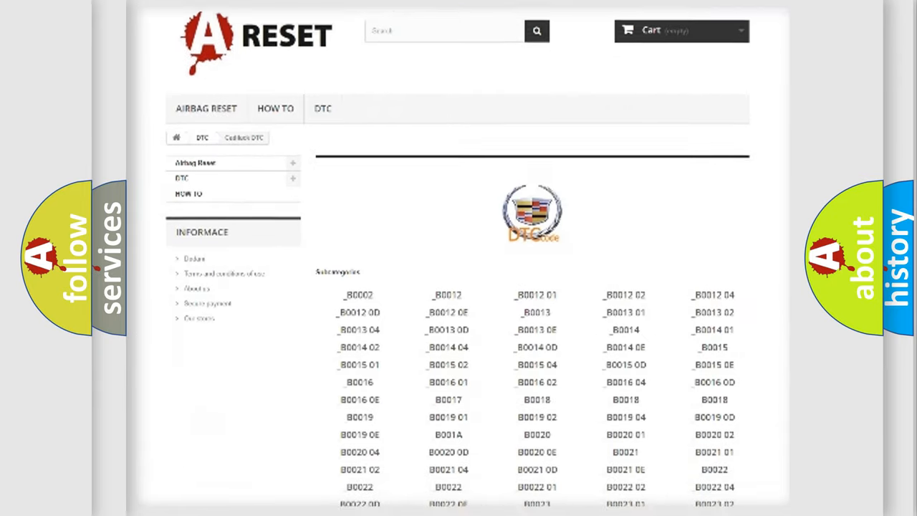
pyautogui.scroll(-3)
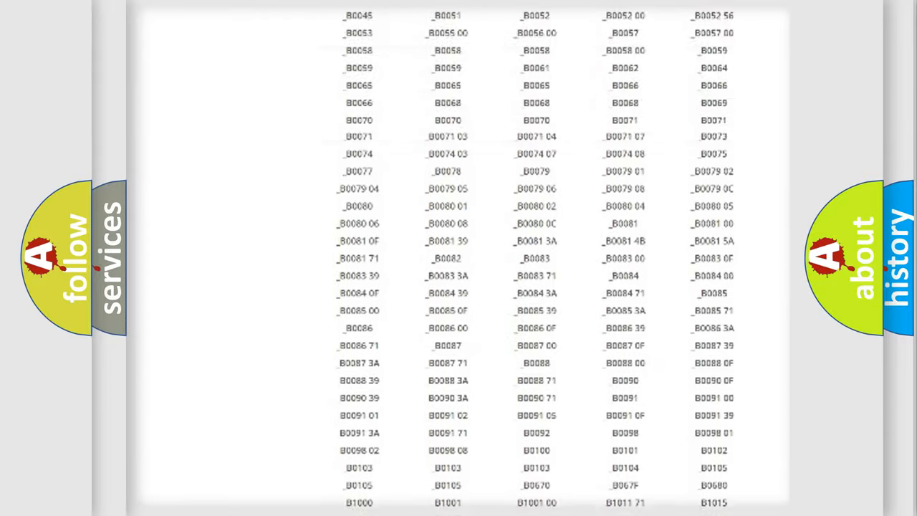